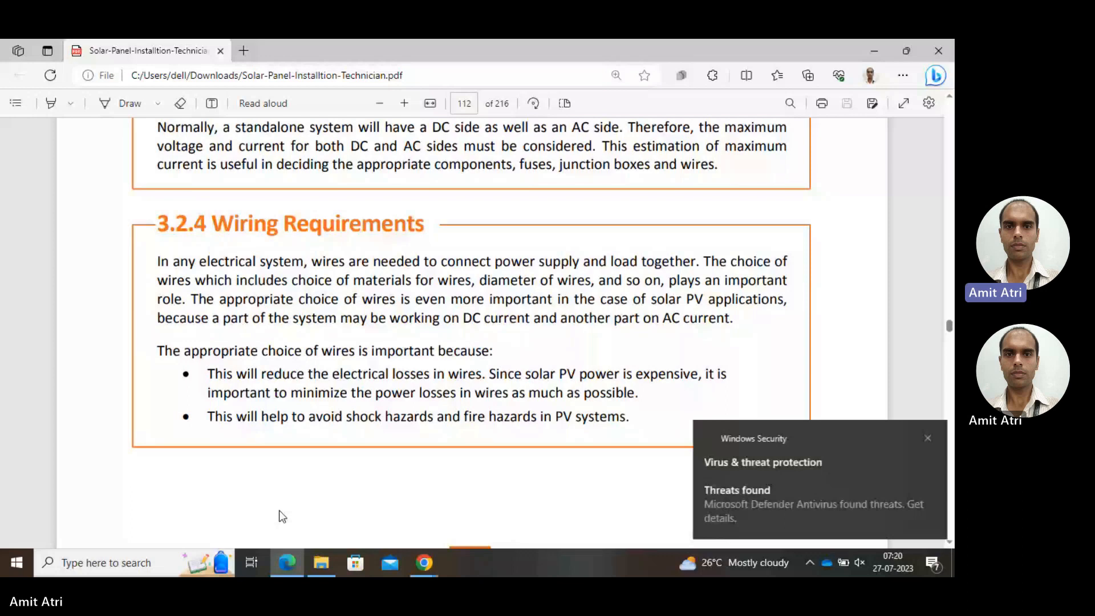
- Scroll to the end of section 3.2.4 Wiring Requirements and the page 104 footer
{"action": "left_click", "coordinate": [927, 438]}
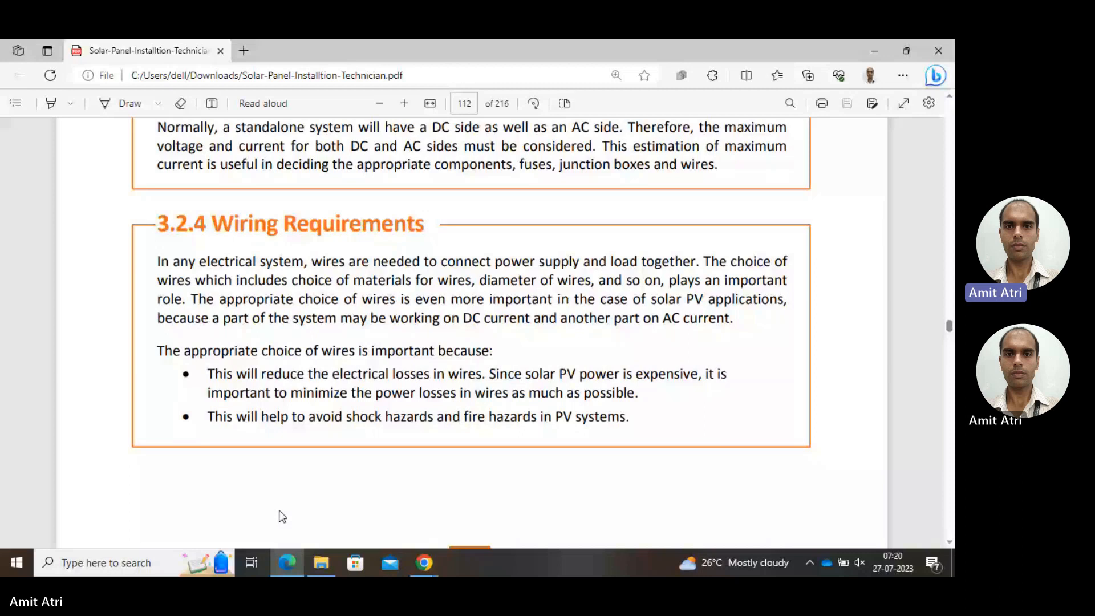
{"action": "scroll", "scroll_direction": "down", "scroll_amount": 3}
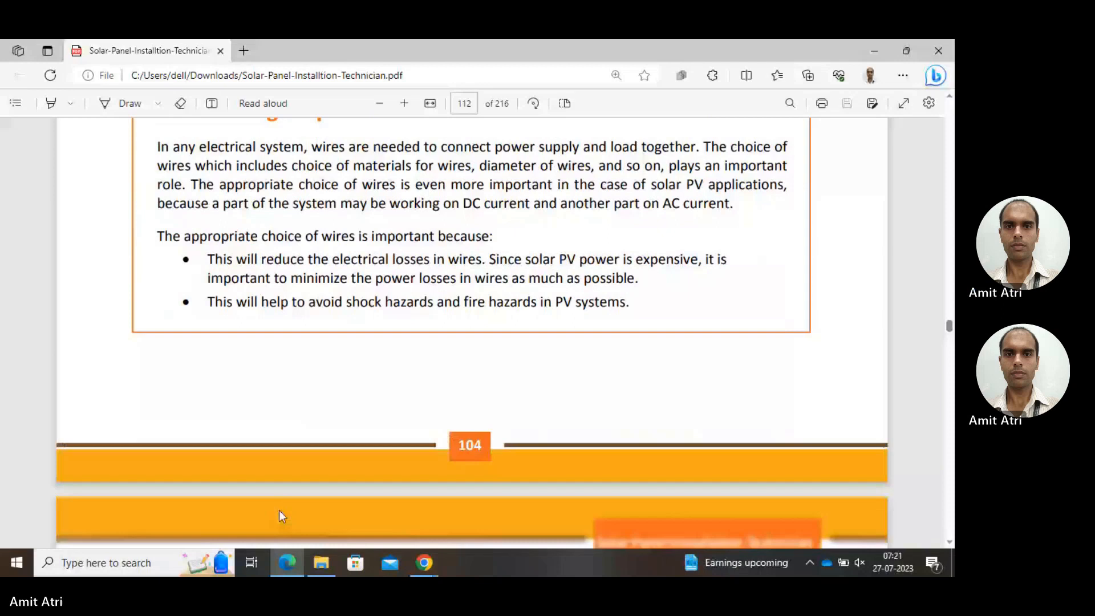
- Scroll past the page break to the wire materials and insulation text on page 113
{"action": "scroll", "scroll_direction": "down", "scroll_amount": 3}
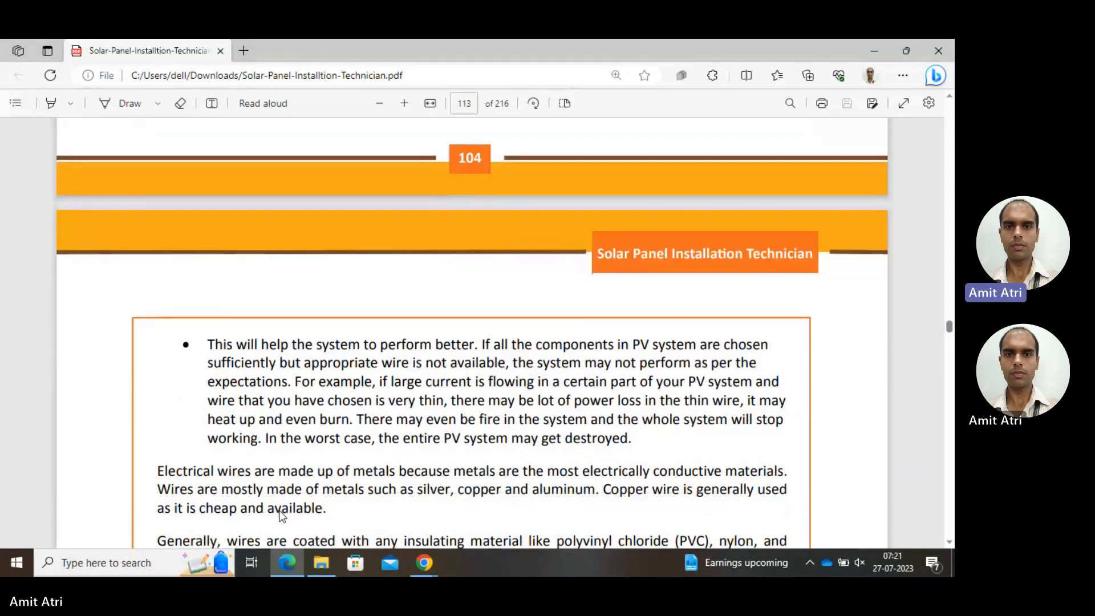
{"action": "scroll", "scroll_direction": "down", "scroll_amount": 3}
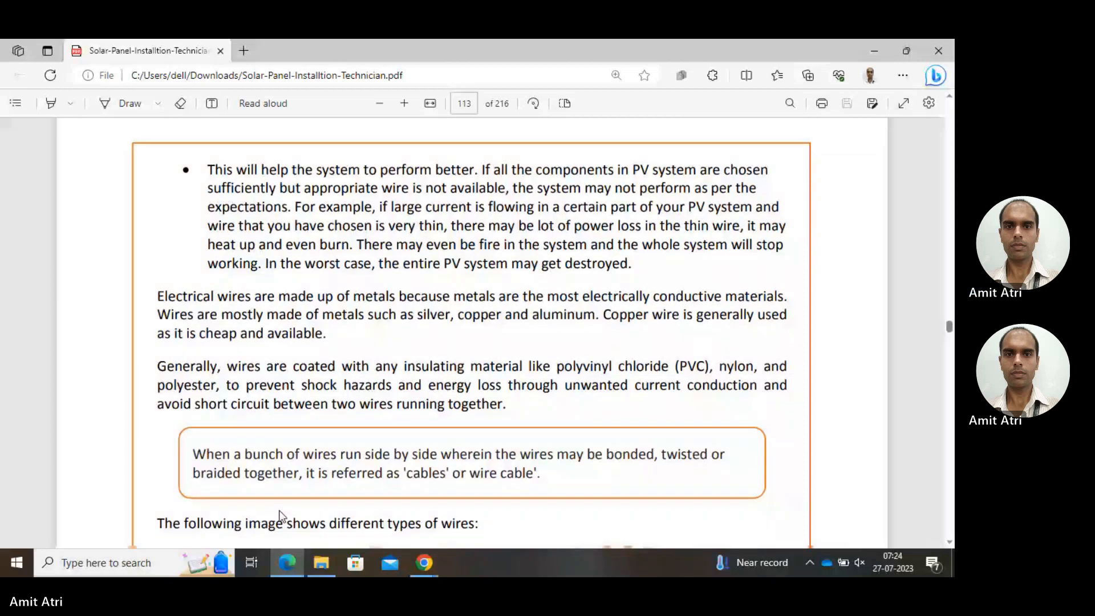
- Scroll down to the illustration of different types of wires below the cables note
{"action": "scroll", "scroll_direction": "down", "scroll_amount": 3}
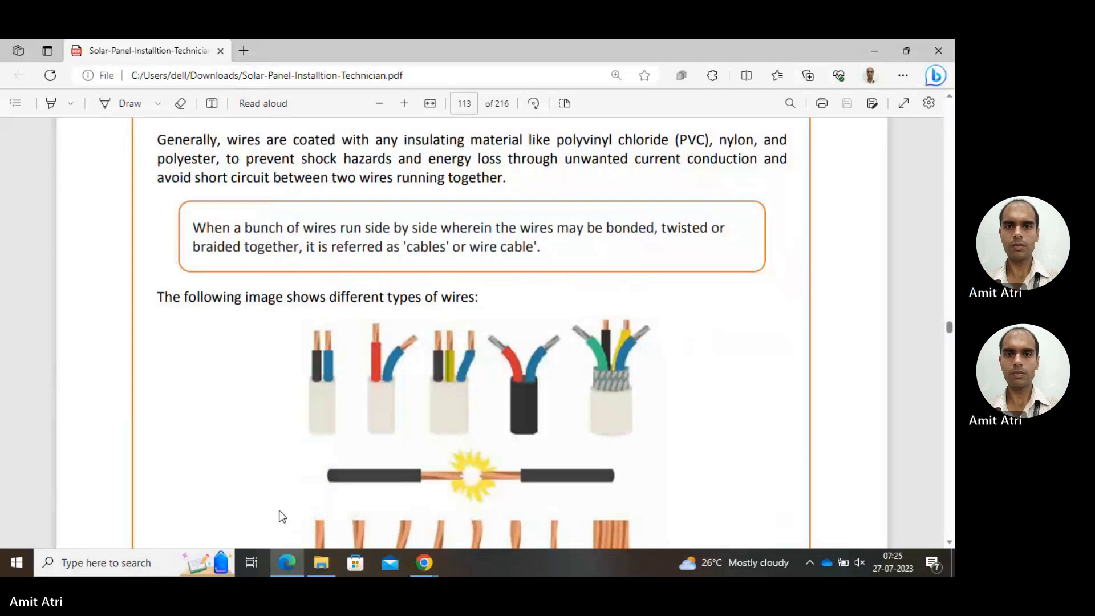
- Scroll to the figure caption and Voltage Loss in Wires section at the end of page 105
{"action": "scroll", "scroll_direction": "down", "scroll_amount": 3}
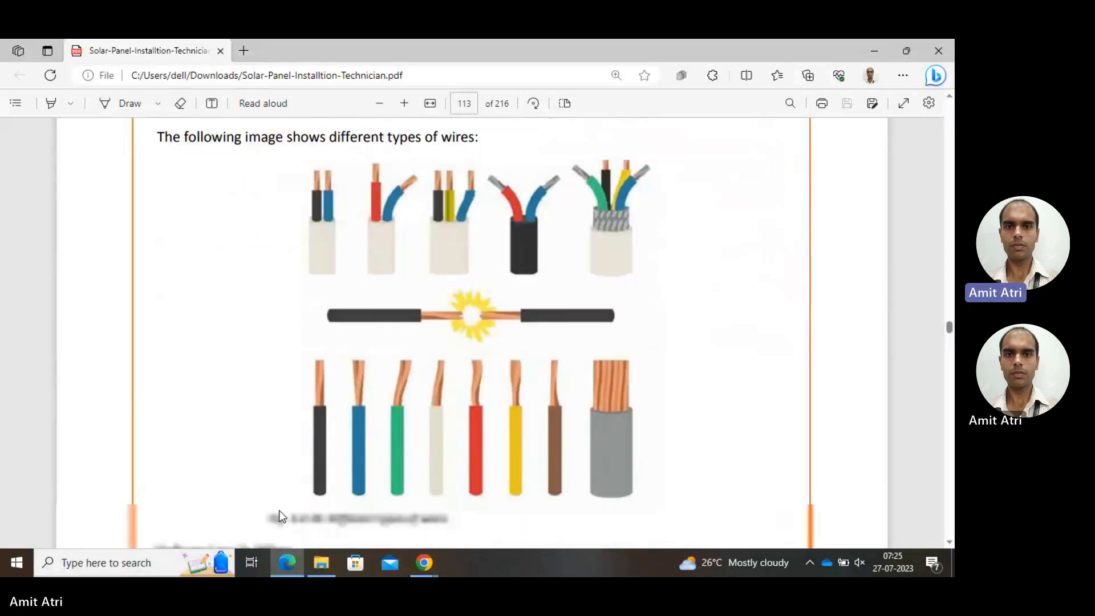
{"action": "scroll", "scroll_direction": "down", "scroll_amount": 3}
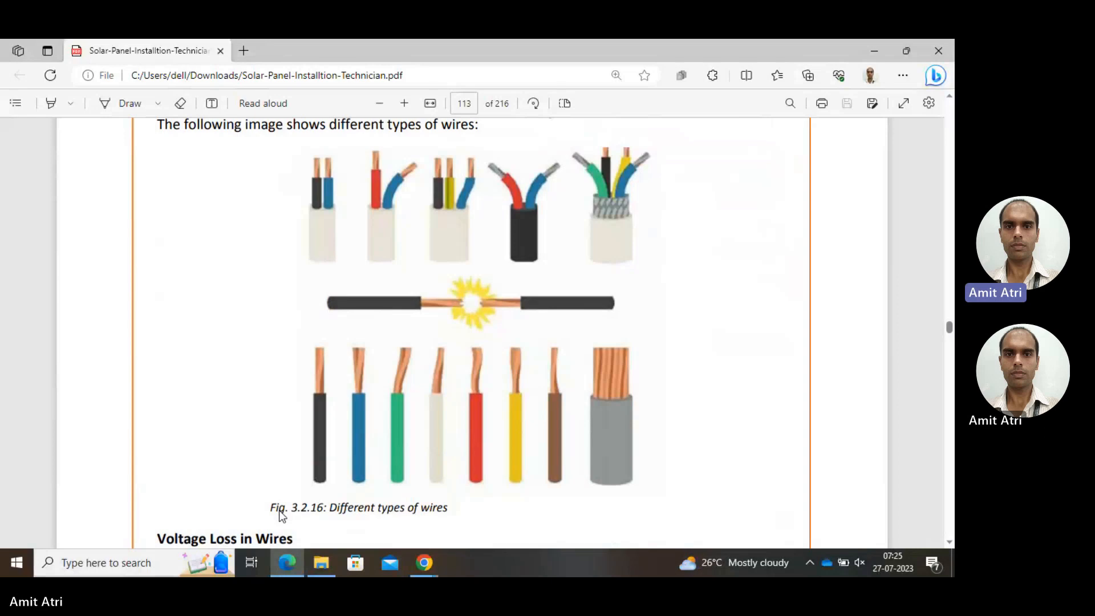
{"action": "scroll", "scroll_direction": "down", "scroll_amount": 3}
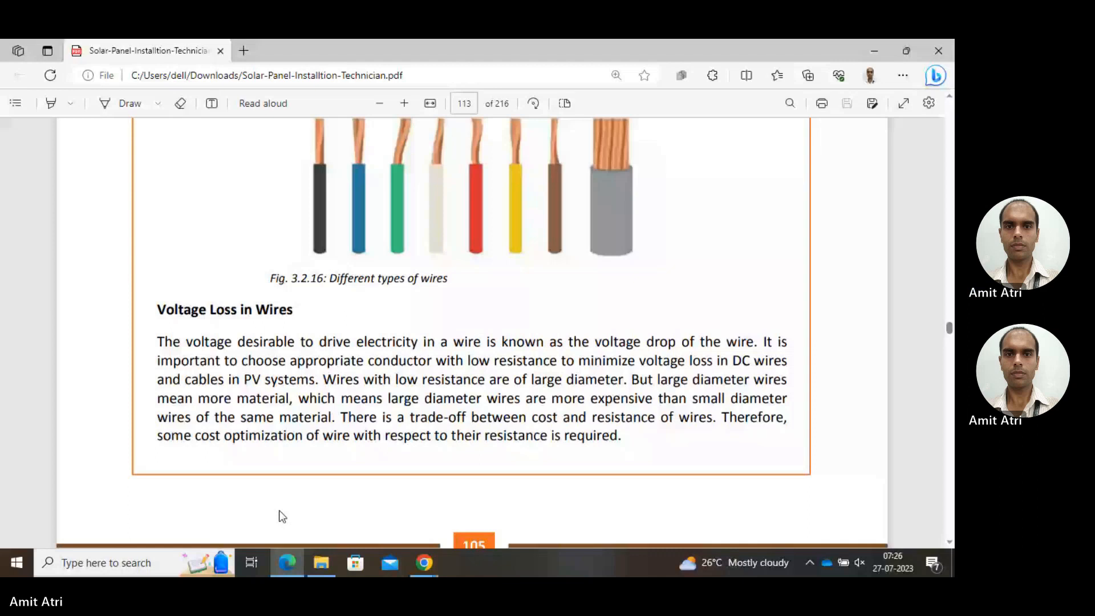
- Scroll to page 114 showing Fig. 3.2.17 wiring rules and the Types of Wires heading
{"action": "scroll", "scroll_direction": "down", "scroll_amount": 3}
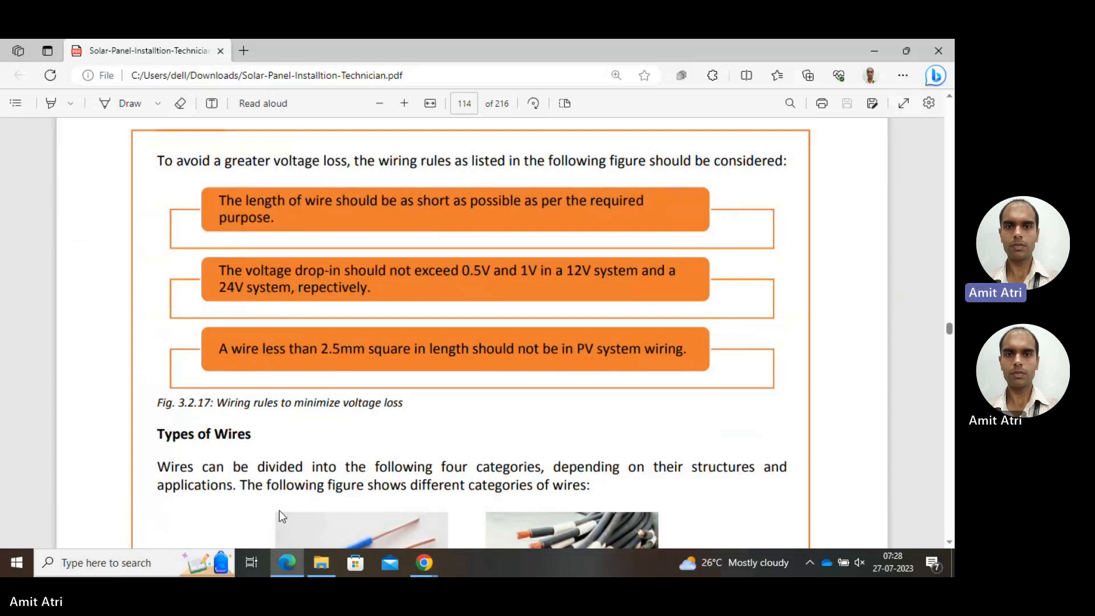
{"action": "scroll", "scroll_direction": "down", "scroll_amount": 3}
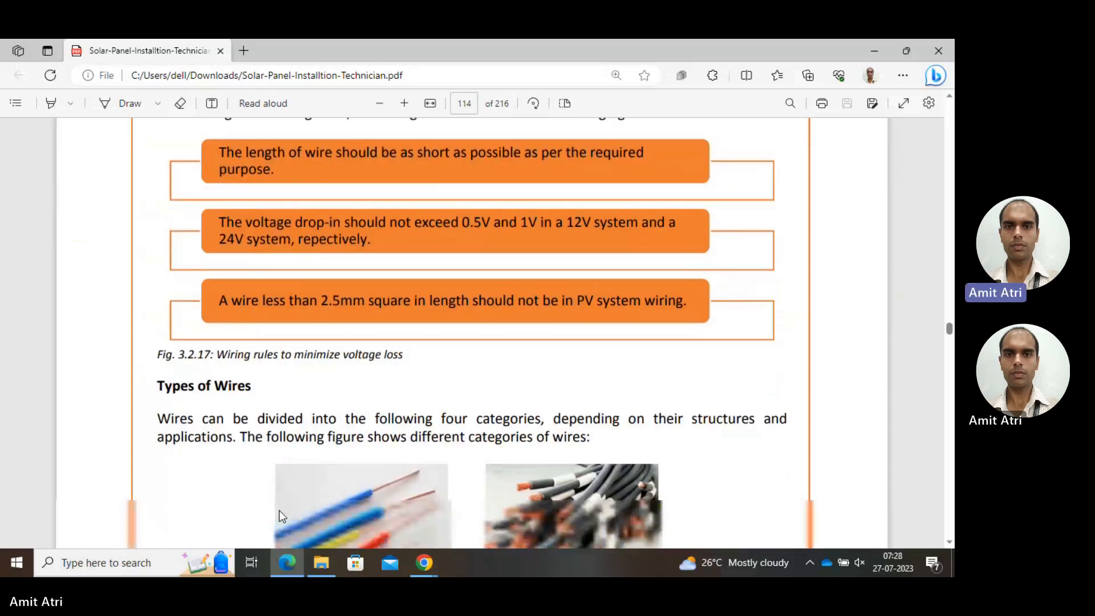
{"action": "scroll", "scroll_direction": "down", "scroll_amount": 3}
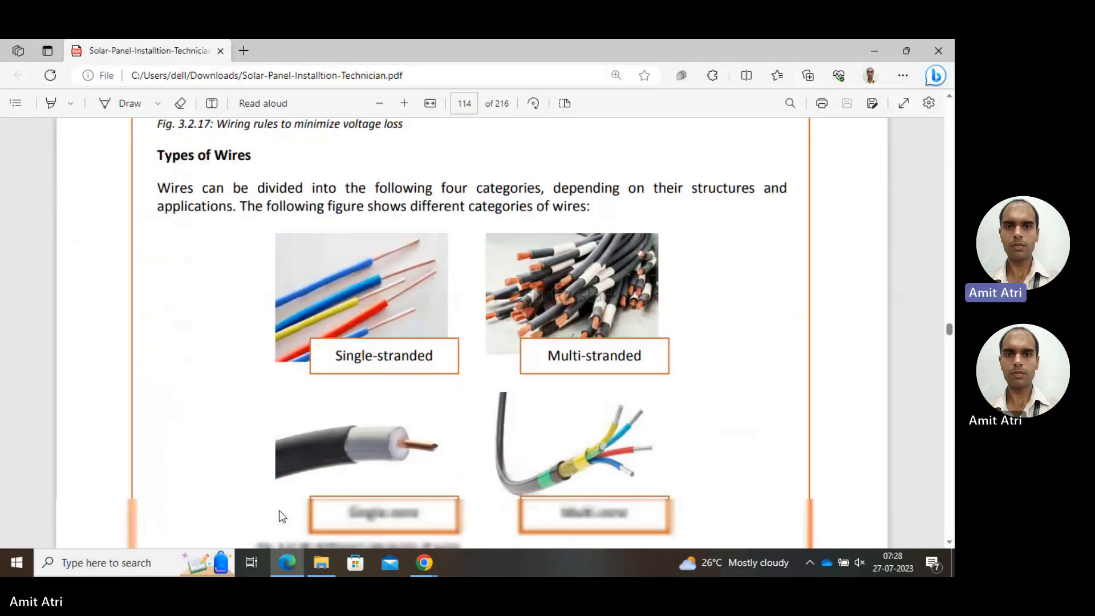
- Scroll to show Fig. 3.2.18 wire categories and the Solar Cable heading beneath it
{"action": "scroll", "scroll_direction": "down", "scroll_amount": 3}
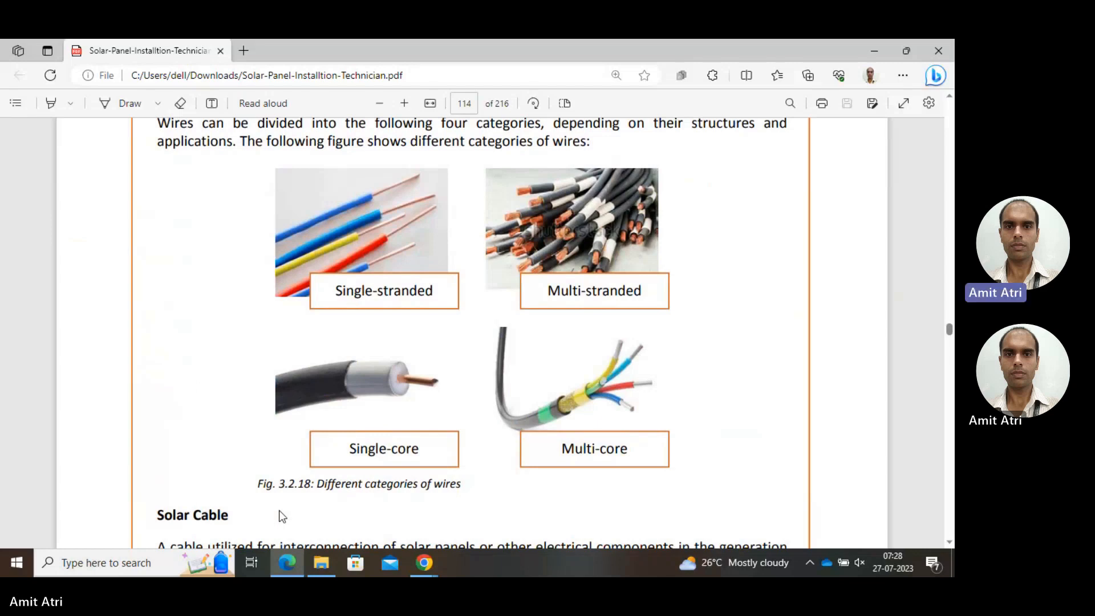
{"action": "scroll", "scroll_direction": "down", "scroll_amount": 3}
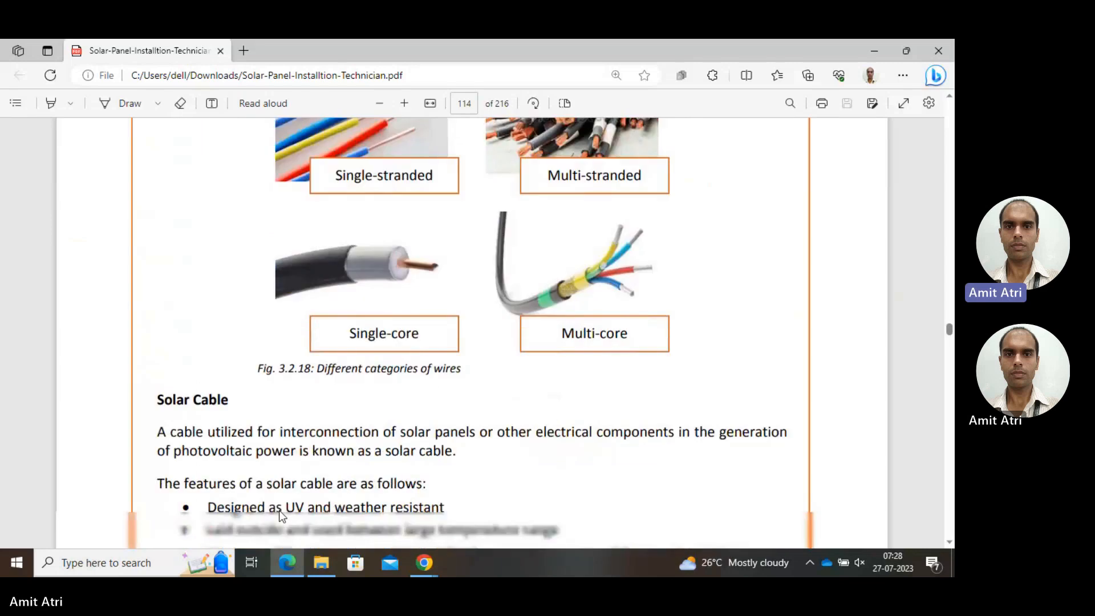
- Scroll through the Solar Cable features list down to the page 106 footer
{"action": "scroll", "scroll_direction": "down", "scroll_amount": 3}
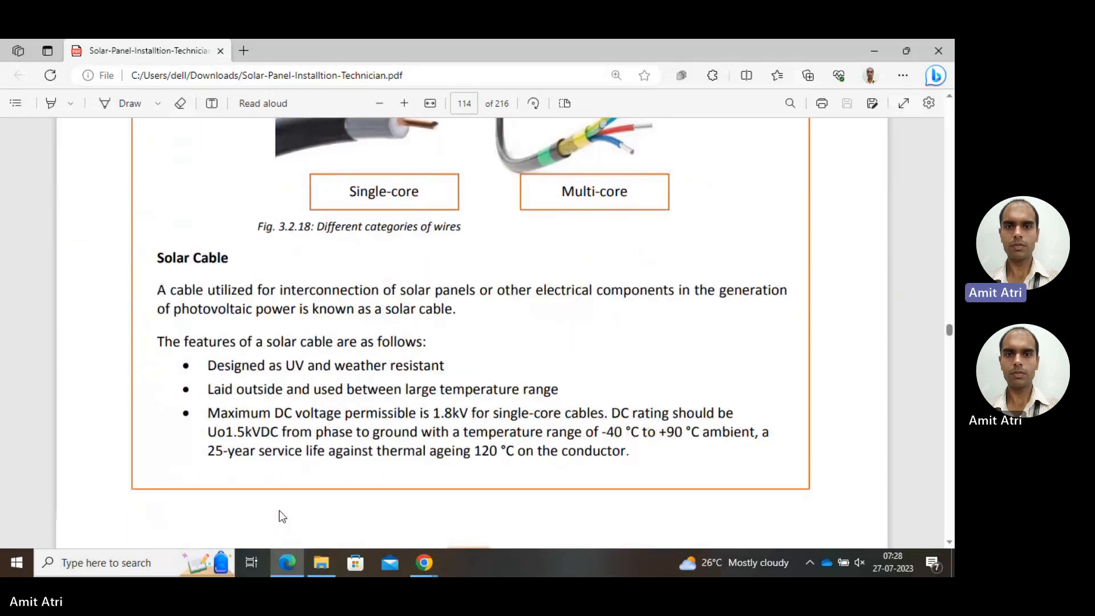
{"action": "scroll", "scroll_direction": "down", "scroll_amount": 3}
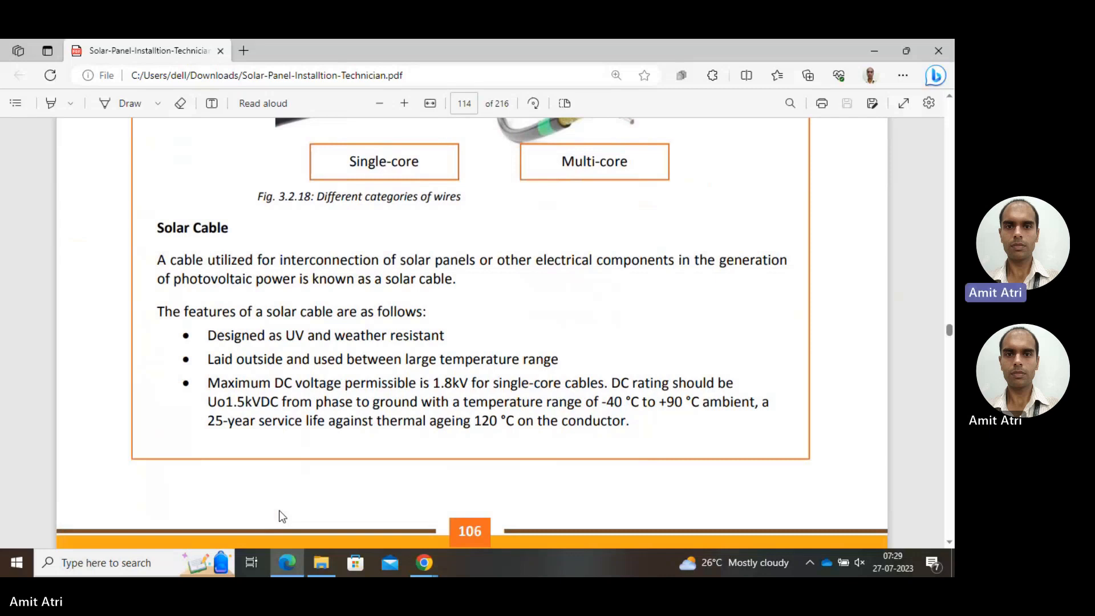
{"action": "scroll", "scroll_direction": "down", "scroll_amount": 3}
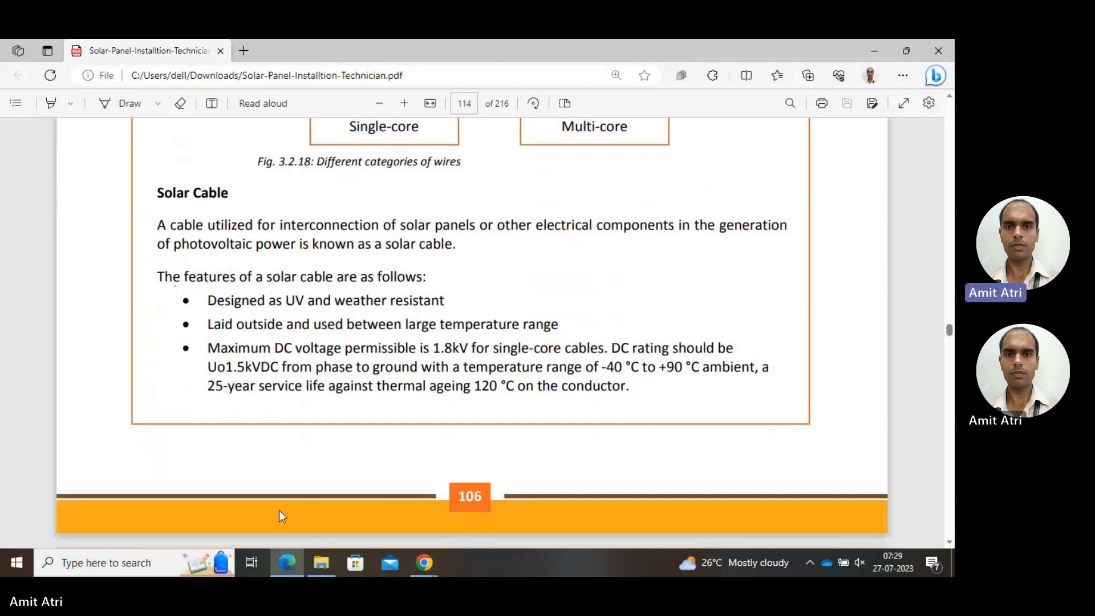
{"action": "scroll", "scroll_direction": "down", "scroll_amount": 3}
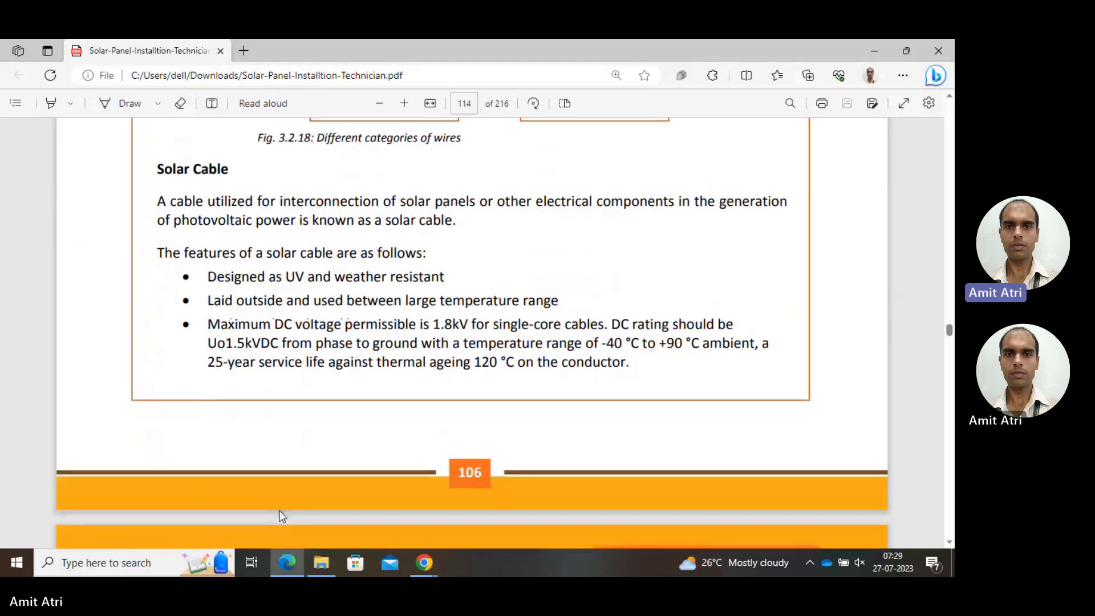
- Scroll into page 115 to the MC4 extension cable paragraph and Fig. 3.2.19 connectors photo
{"action": "scroll", "scroll_direction": "down", "scroll_amount": 3}
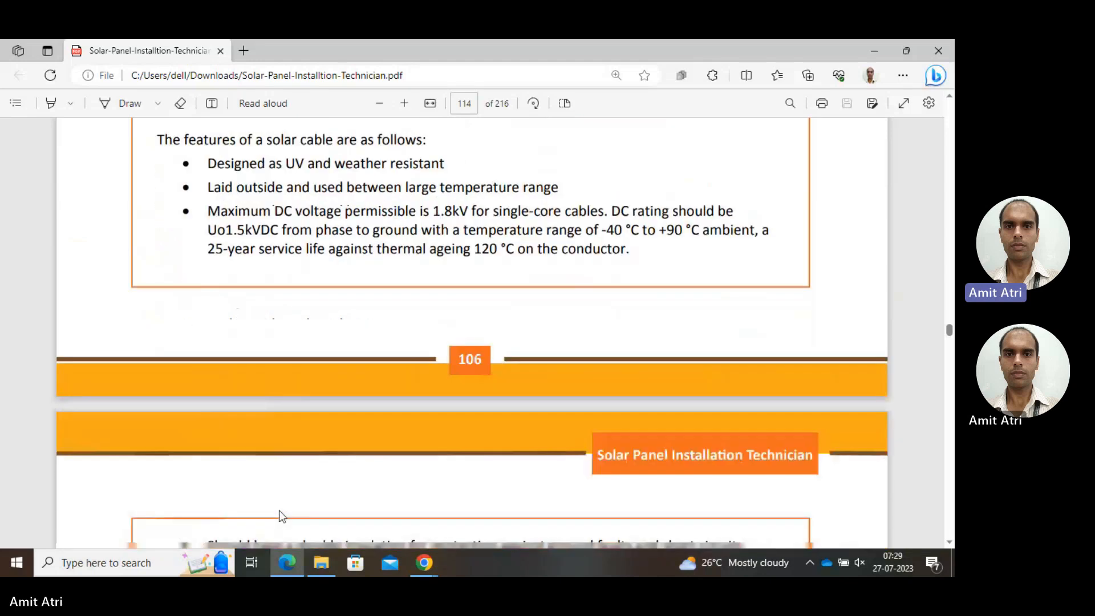
{"action": "scroll", "scroll_direction": "down", "scroll_amount": 3}
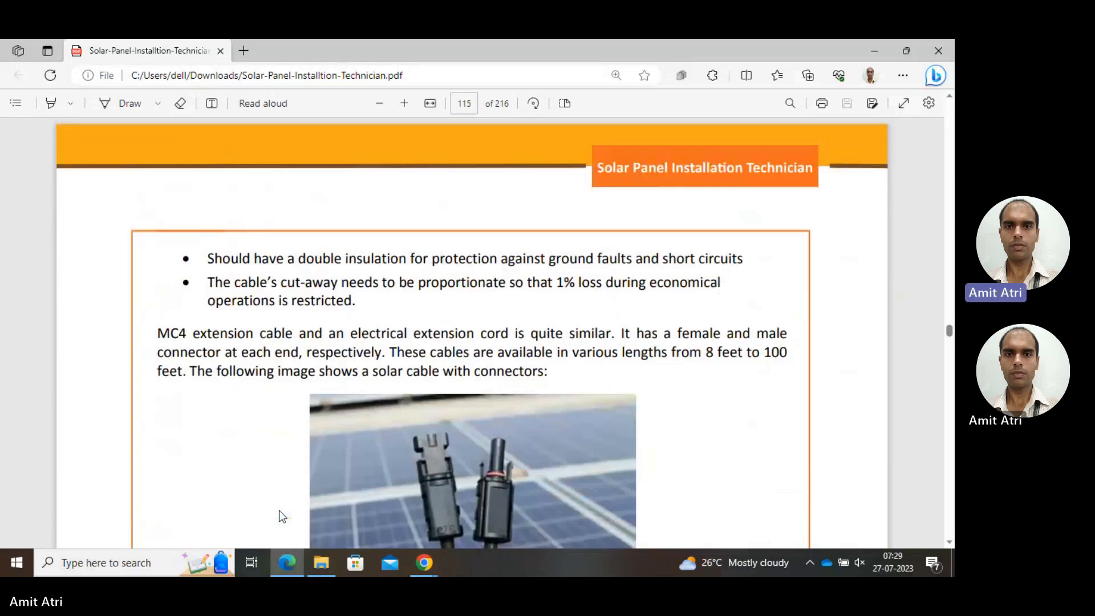
{"action": "scroll", "scroll_direction": "down", "scroll_amount": 3}
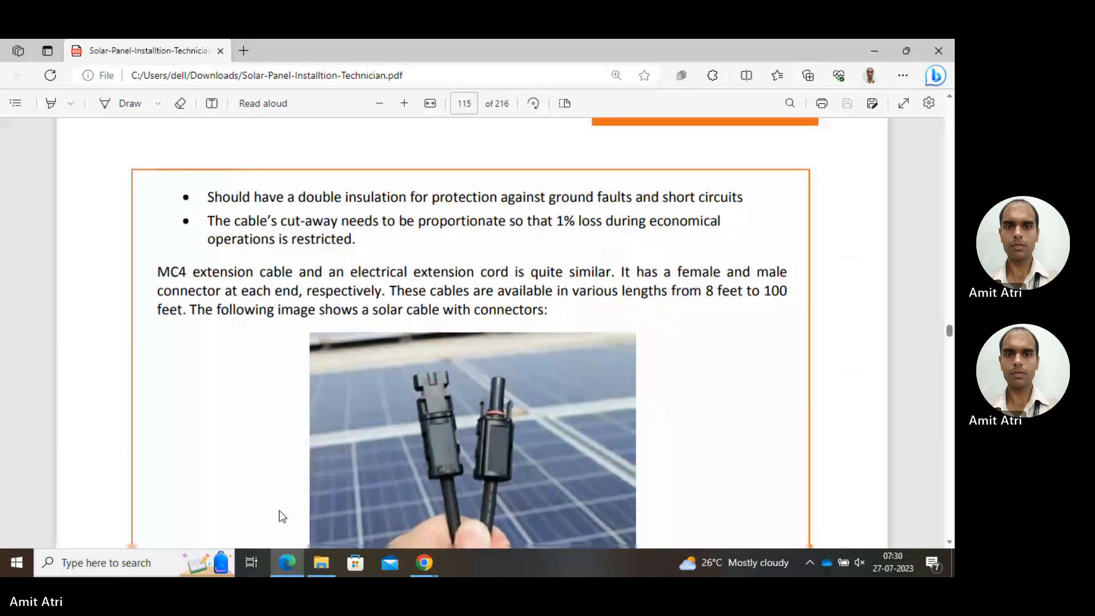
{"action": "scroll", "scroll_direction": "down", "scroll_amount": 3}
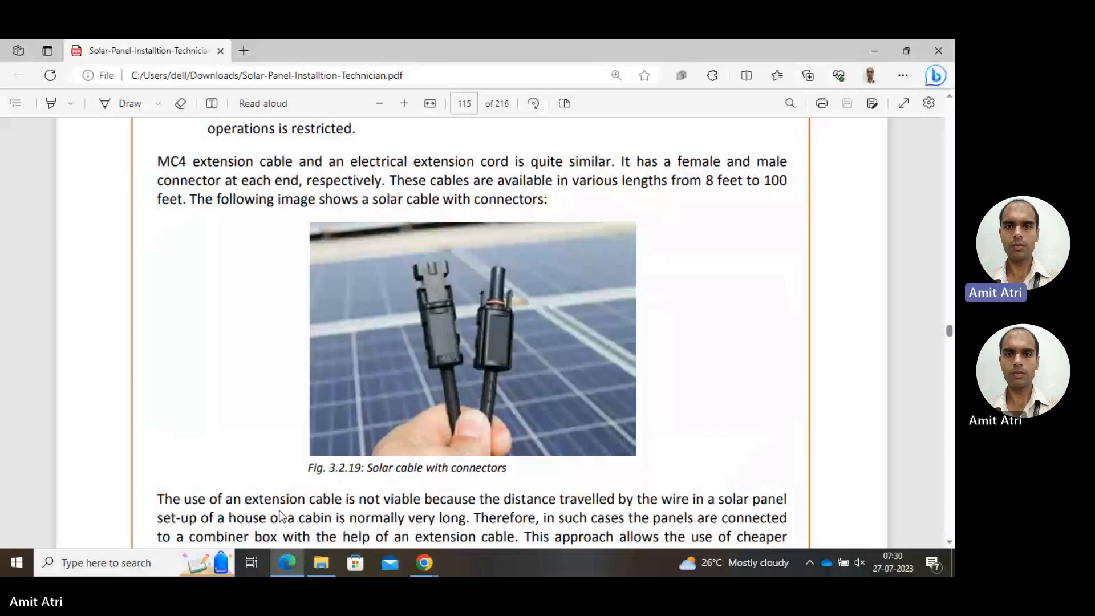
- Scroll past Fig. 3.2.20 solar PV cable connector and the page 107 footer to page 116
{"action": "scroll", "scroll_direction": "down", "scroll_amount": 3}
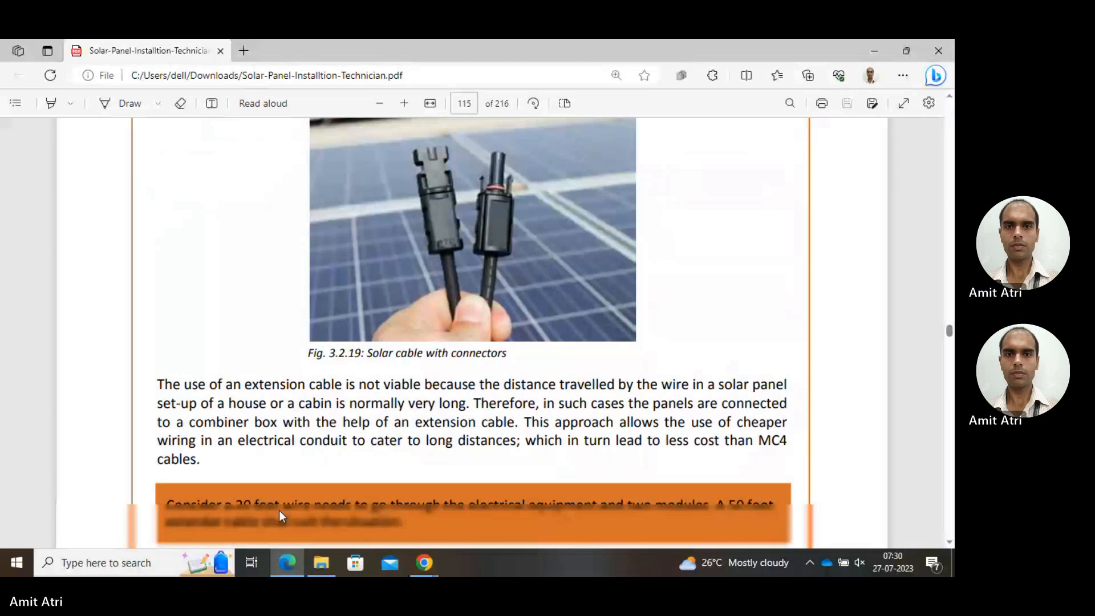
{"action": "scroll", "scroll_direction": "down", "scroll_amount": 3}
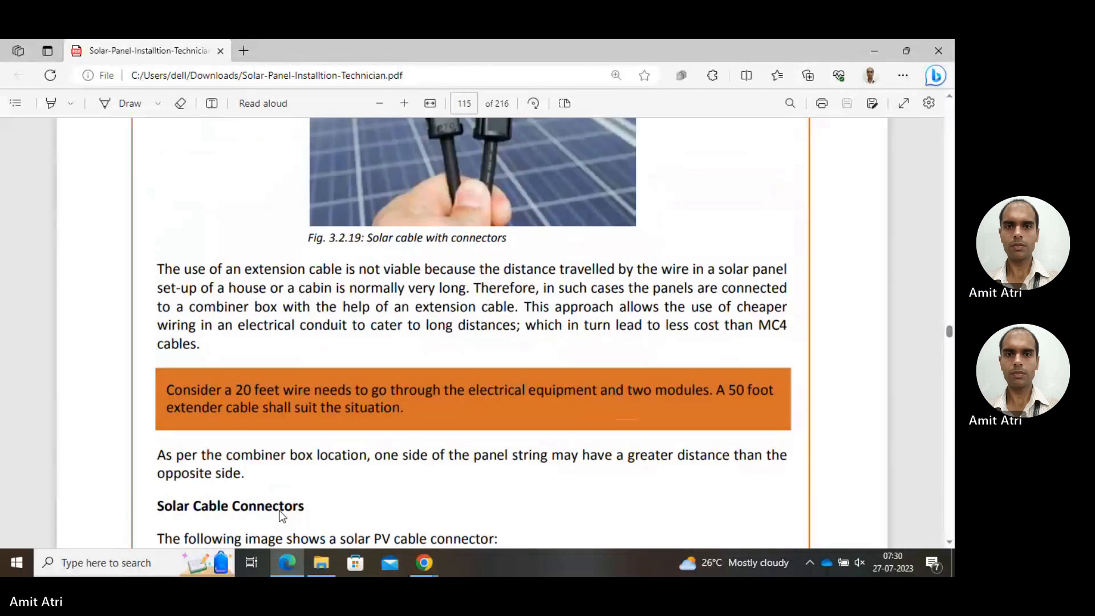
{"action": "scroll", "scroll_direction": "down", "scroll_amount": 3}
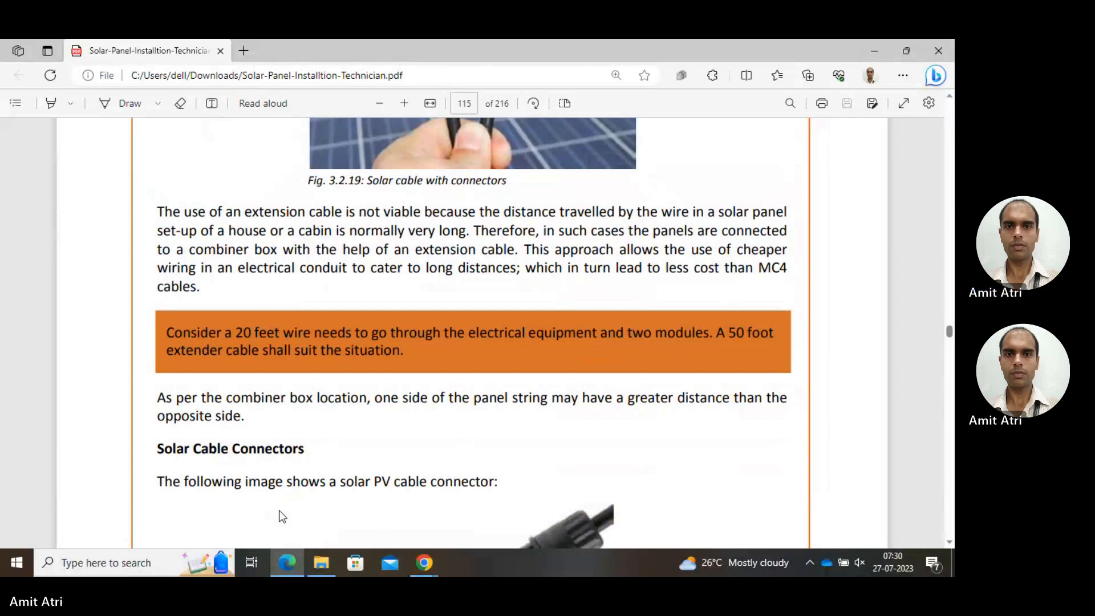
{"action": "scroll", "scroll_direction": "down", "scroll_amount": 3}
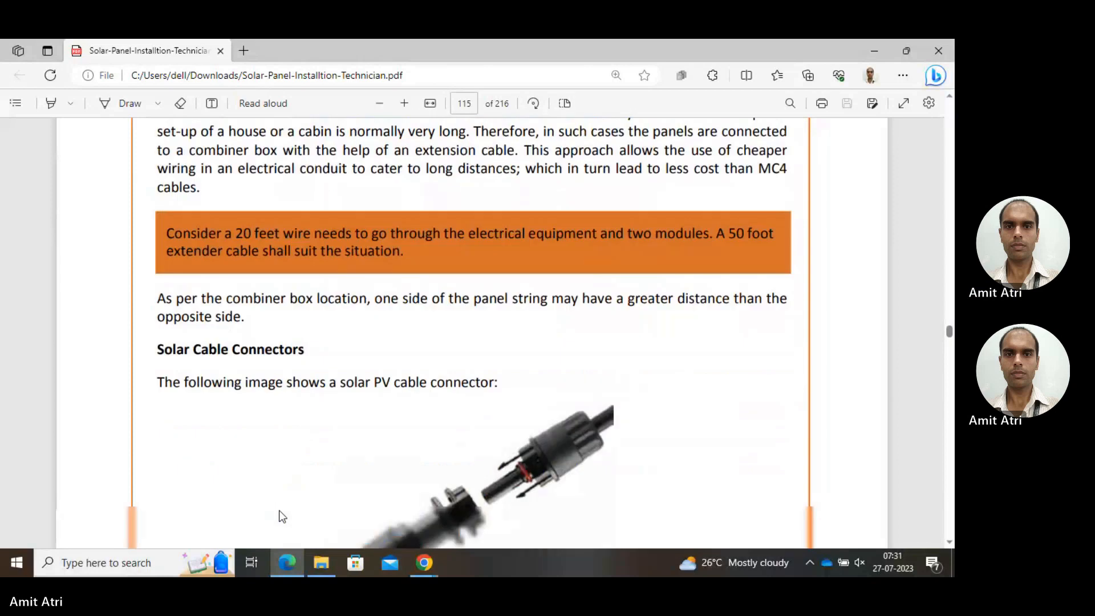
{"action": "scroll", "scroll_direction": "down", "scroll_amount": 3}
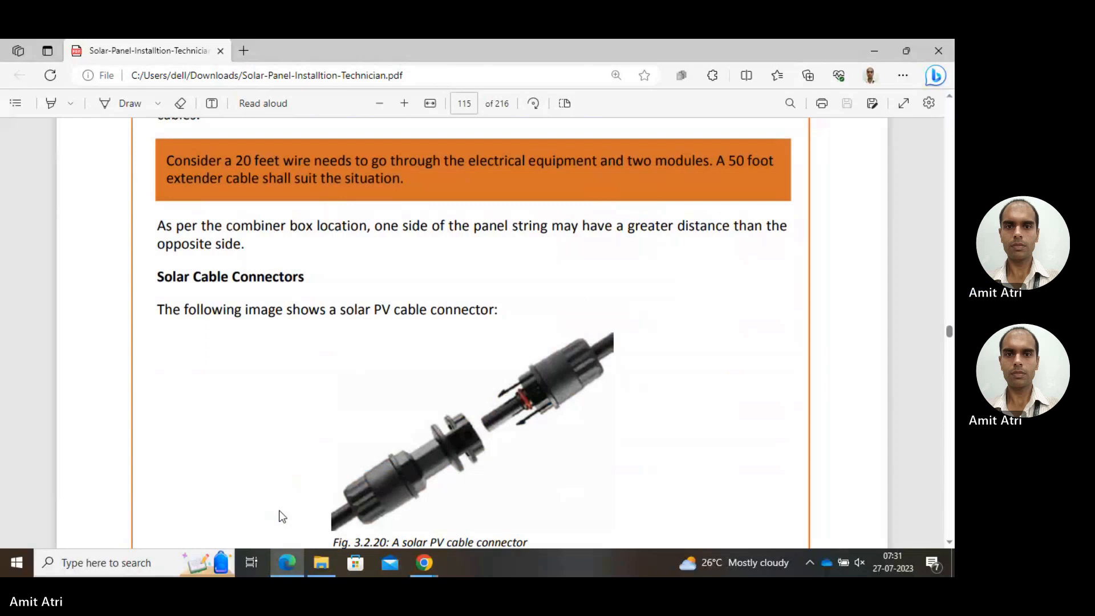
{"action": "scroll", "scroll_direction": "down", "scroll_amount": 3}
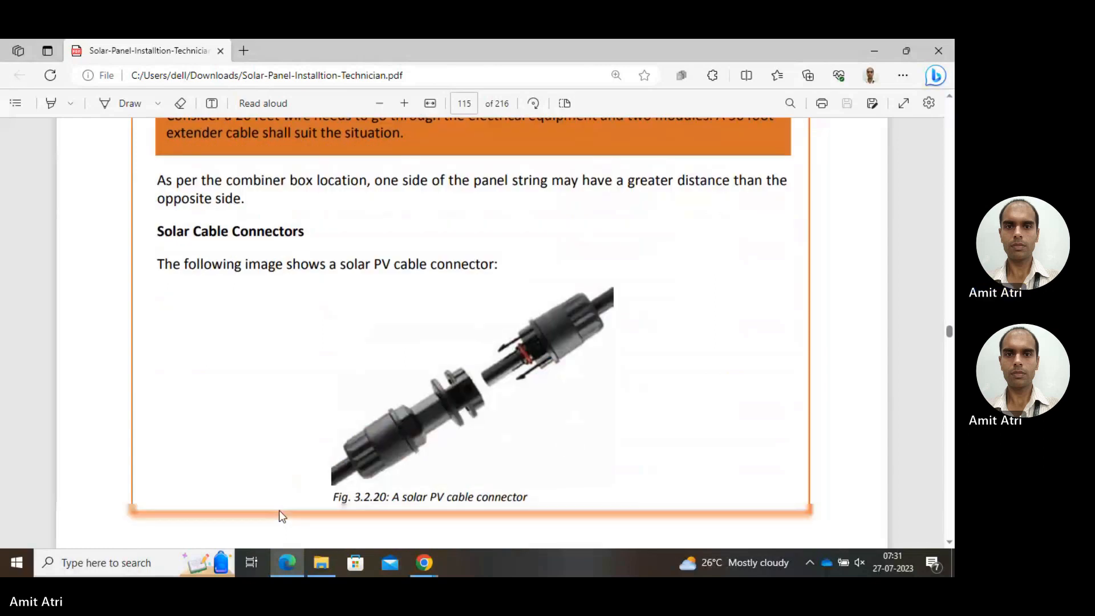
{"action": "scroll", "scroll_direction": "down", "scroll_amount": 3}
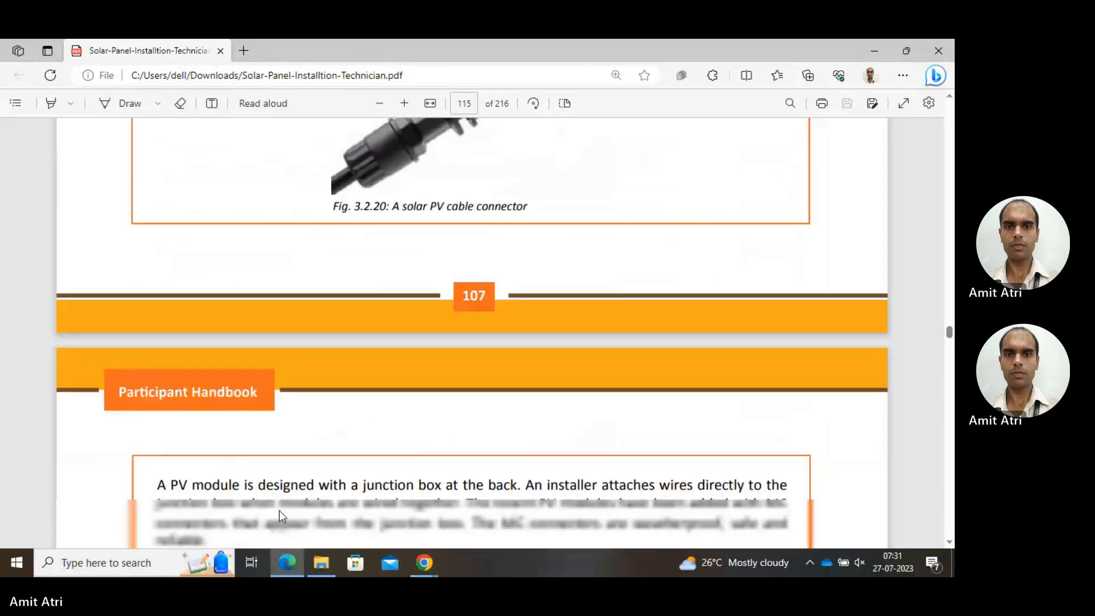
{"action": "scroll", "scroll_direction": "down", "scroll_amount": 3}
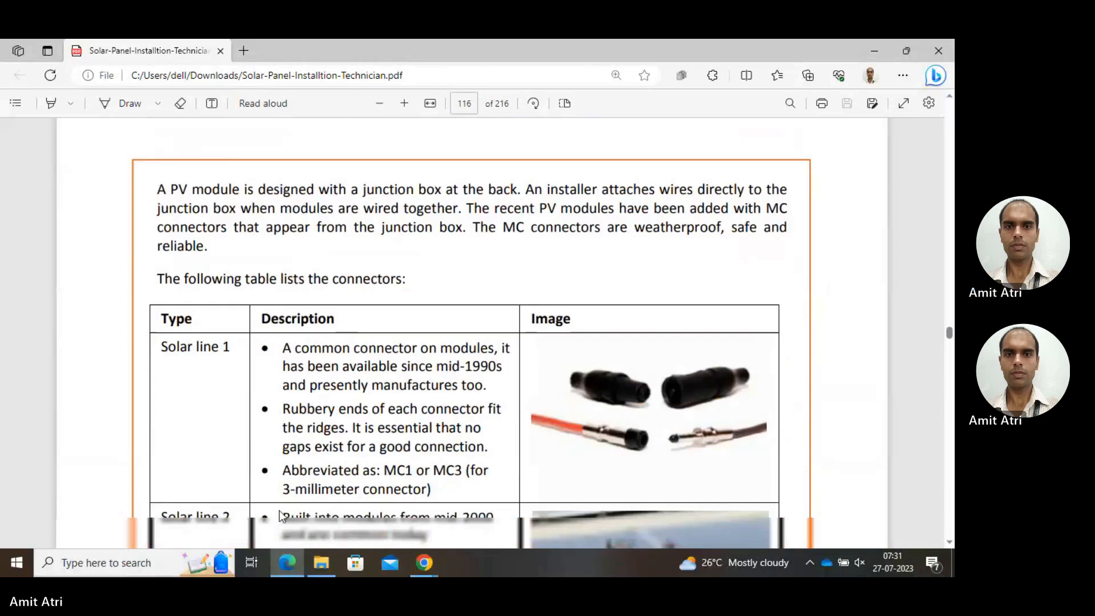
- Scroll through the connectors table on page 116 to the Solar line 1 and Solar line 2 rows
{"action": "scroll", "scroll_direction": "down", "scroll_amount": 3}
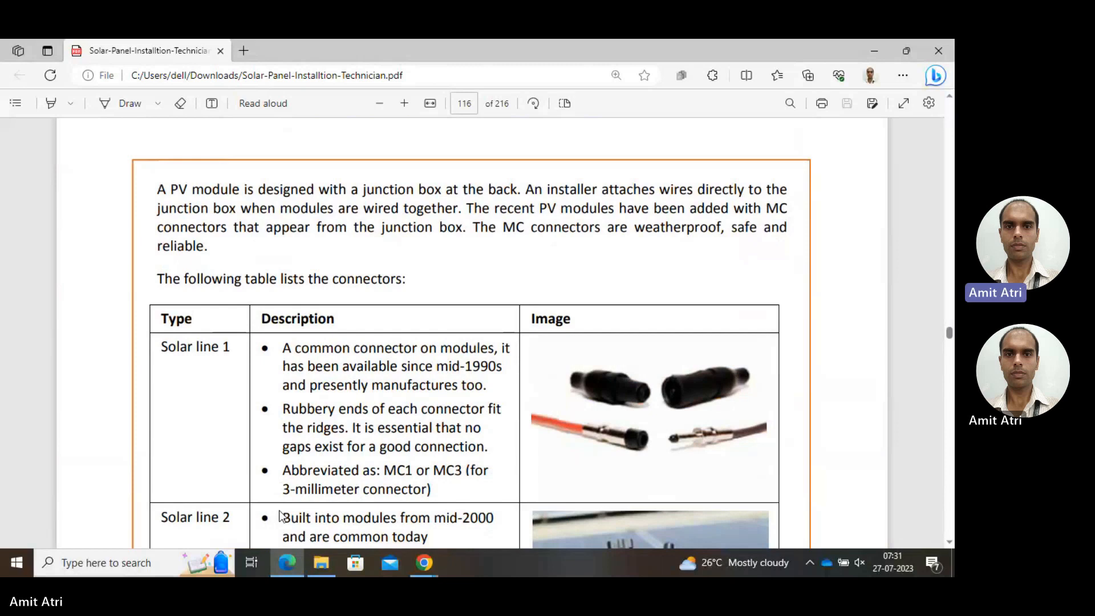
{"action": "scroll", "scroll_direction": "down", "scroll_amount": 3}
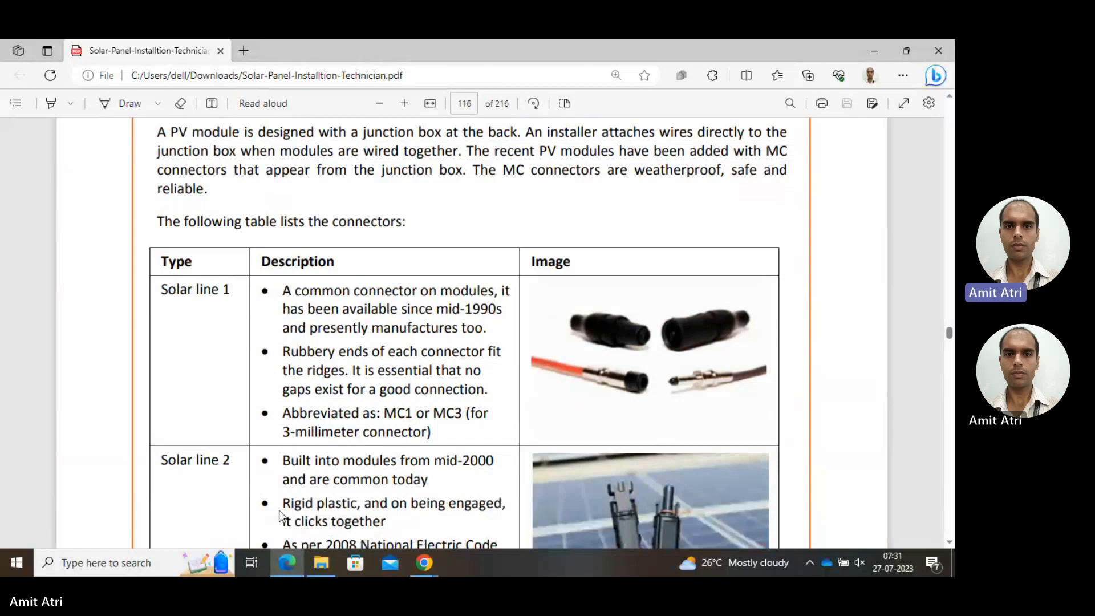
{"action": "scroll", "scroll_direction": "down", "scroll_amount": 3}
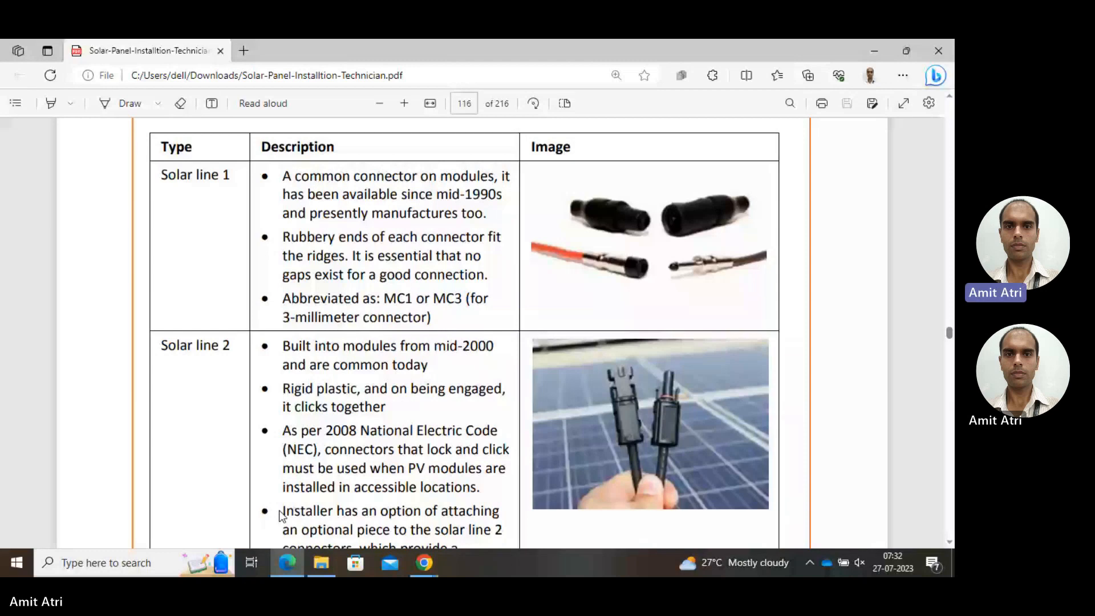
- Scroll past the Solar line 2 row to the Fig. 3.2.21 caption and Size of Wires heading
{"action": "scroll", "scroll_direction": "down", "scroll_amount": 3}
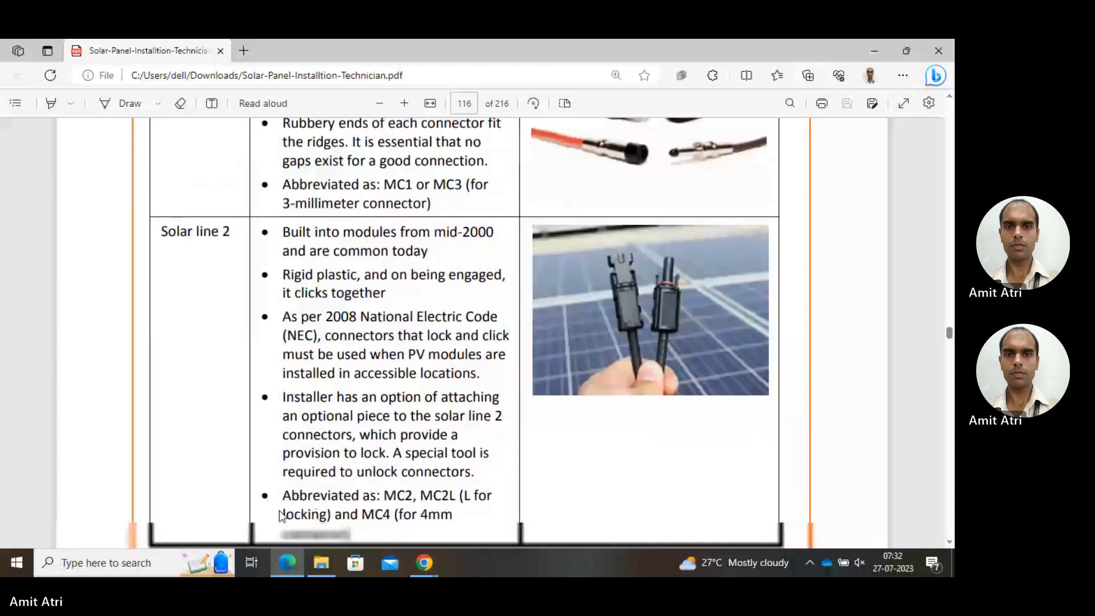
{"action": "scroll", "scroll_direction": "down", "scroll_amount": 3}
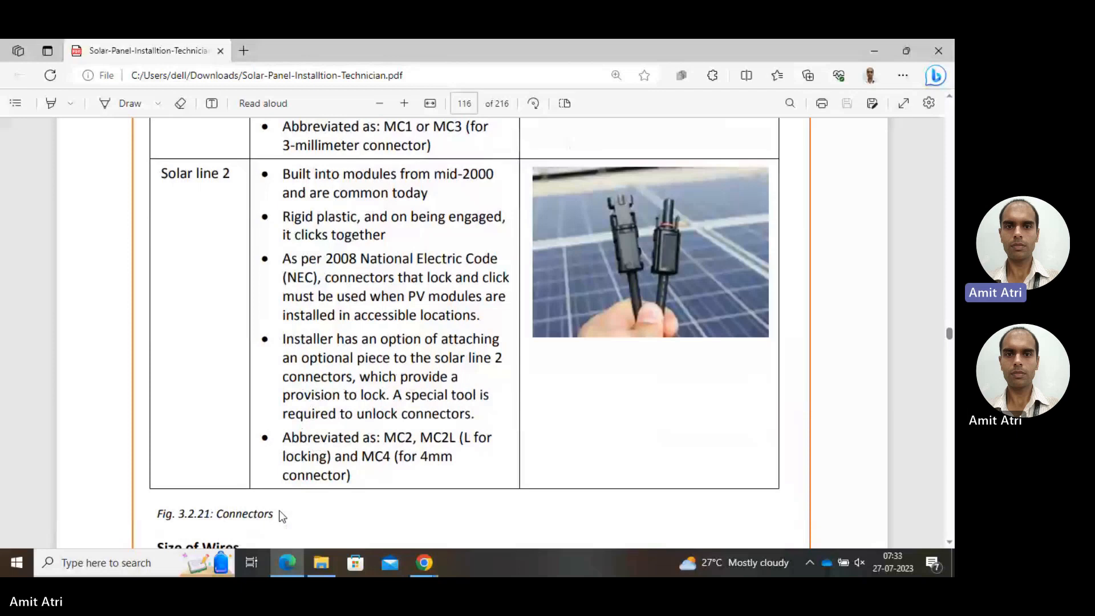
{"action": "scroll", "scroll_direction": "down", "scroll_amount": 3}
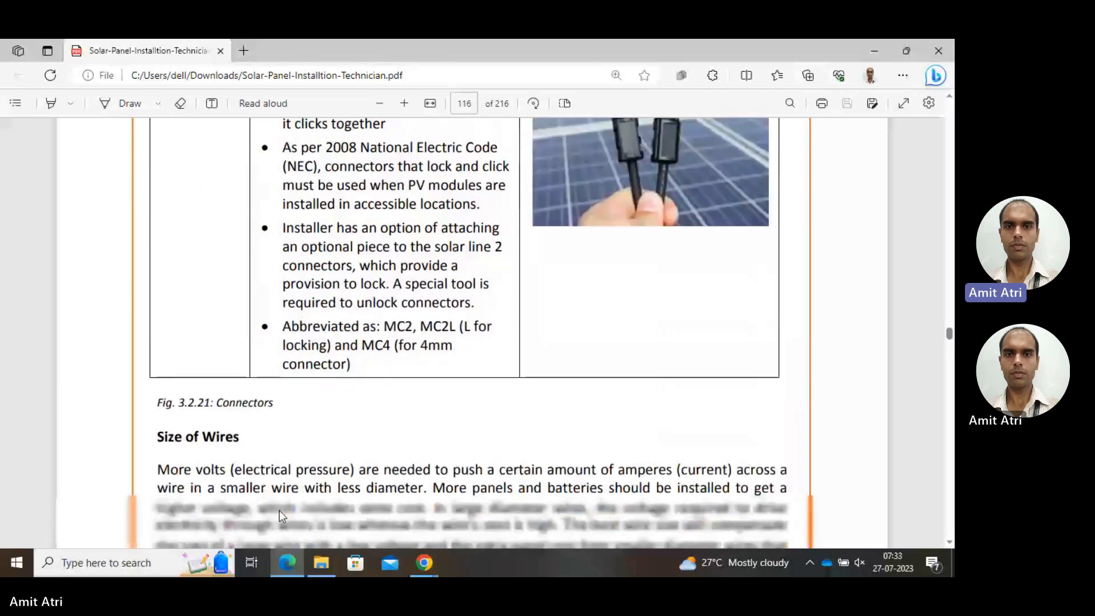
- Scroll through the Size of Wires text to Fig. 3.2.22, the wire-sizing steps, on page 117
{"action": "scroll", "scroll_direction": "down", "scroll_amount": 3}
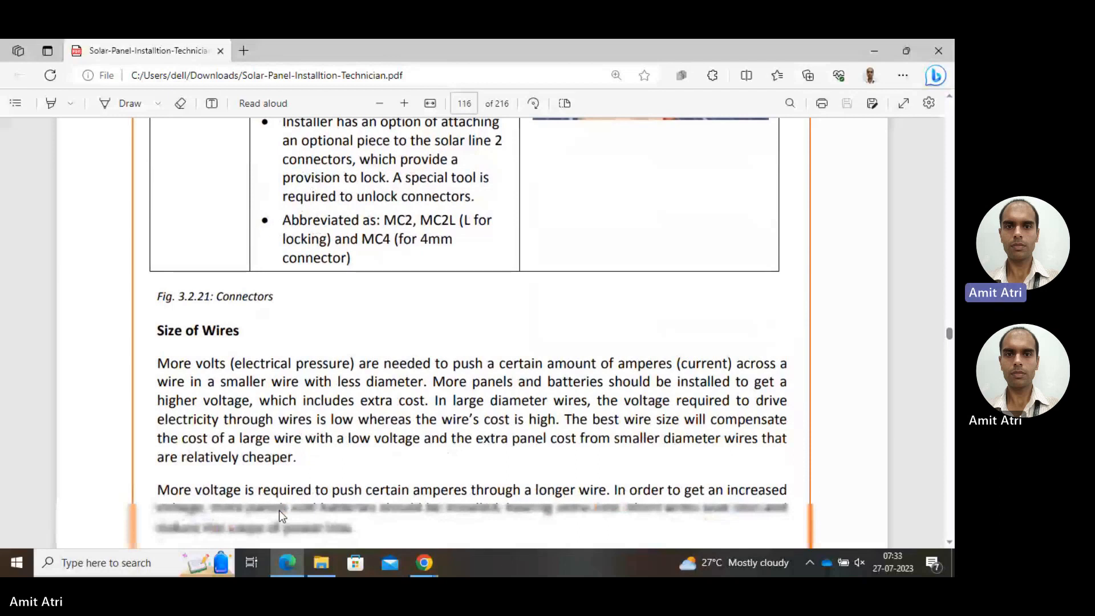
{"action": "scroll", "scroll_direction": "down", "scroll_amount": 3}
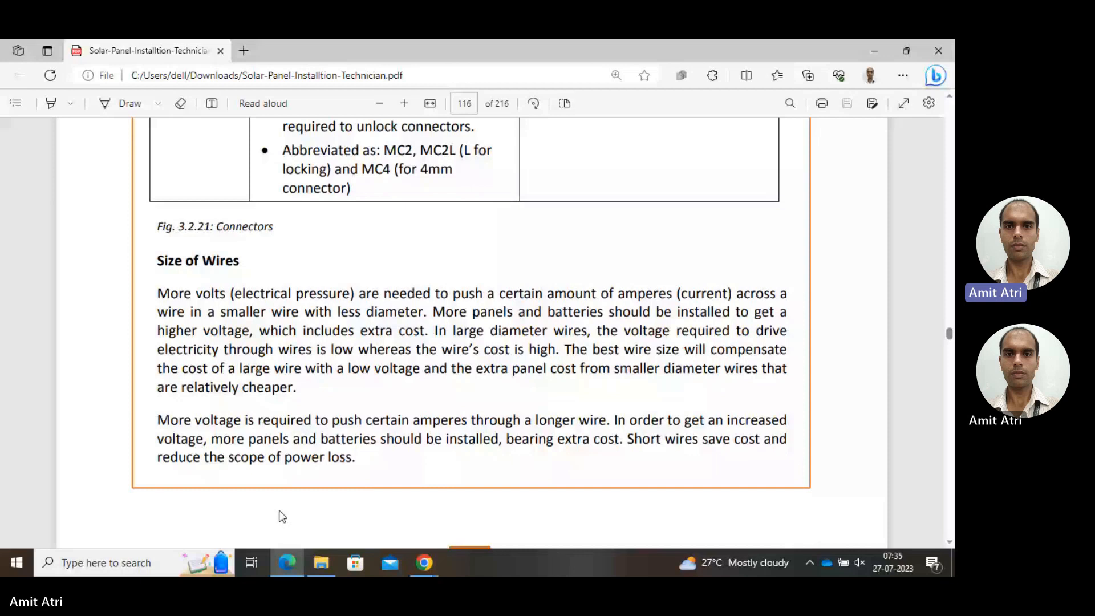
{"action": "scroll", "scroll_direction": "down", "scroll_amount": 3}
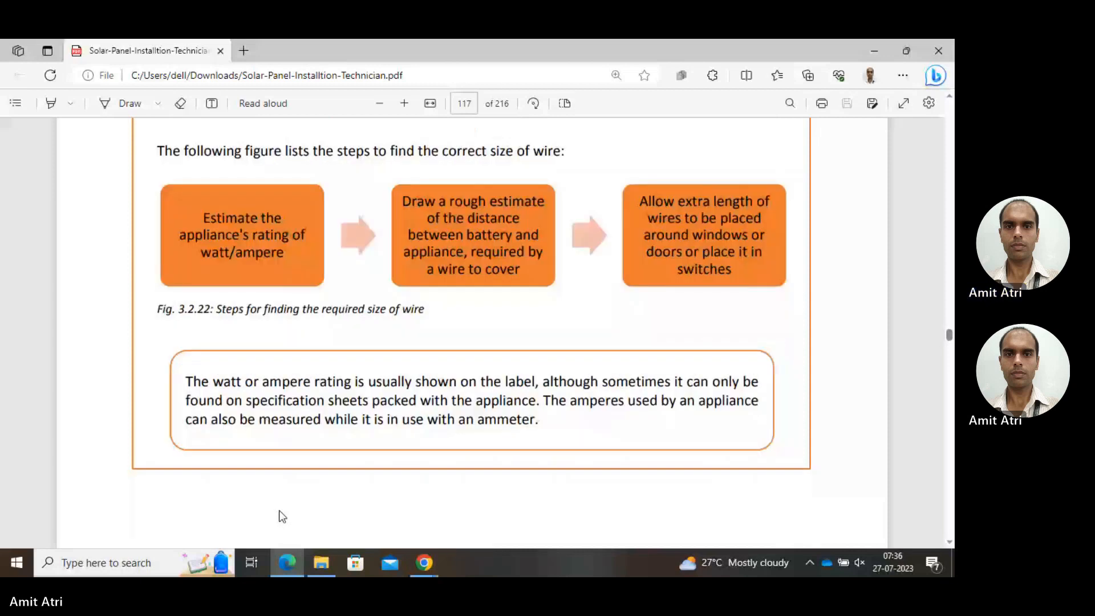